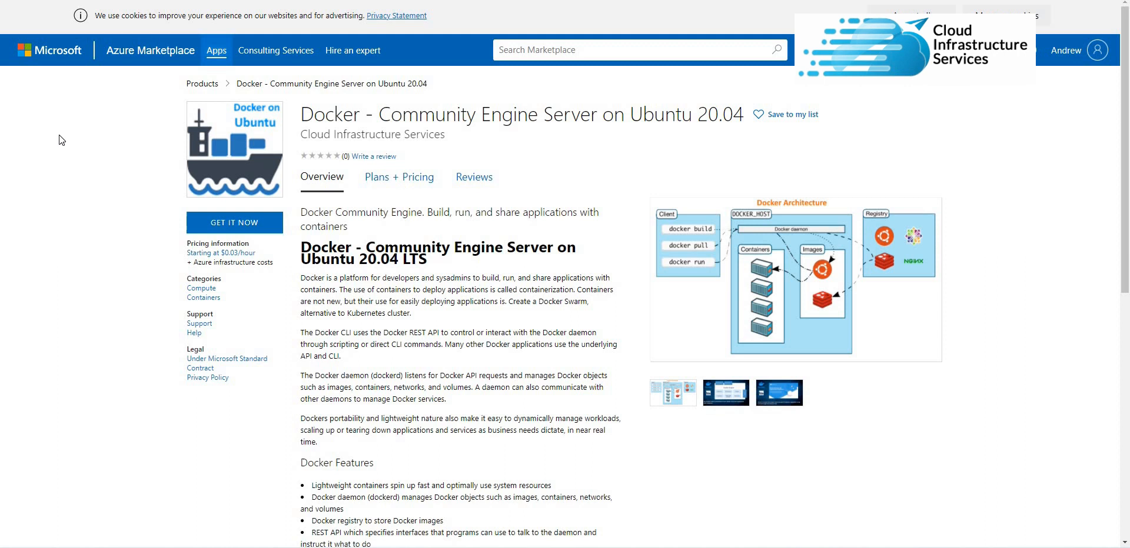
pyautogui.moveTo(768, 143)
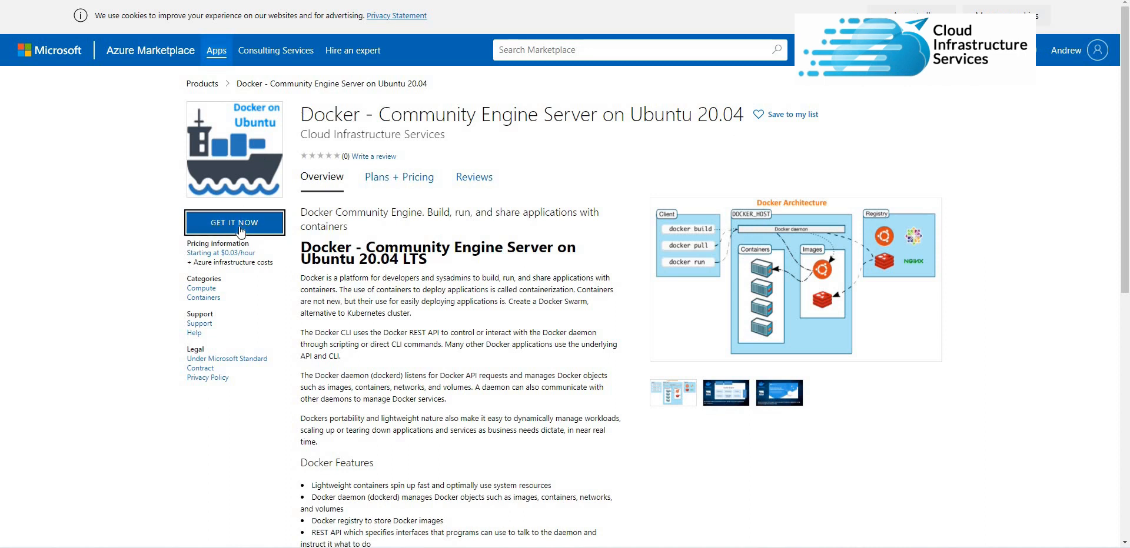
# - Take the Docker Community Engine on Ubuntu 20.04 offer into the Azure portal via Get It Now
pyautogui.click(235, 222)
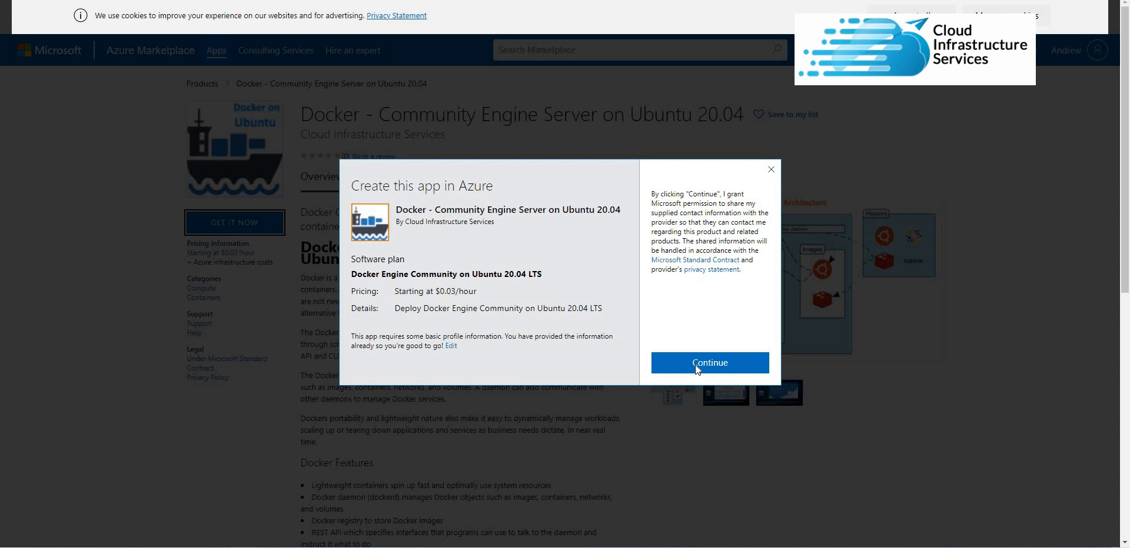
pyautogui.click(710, 362)
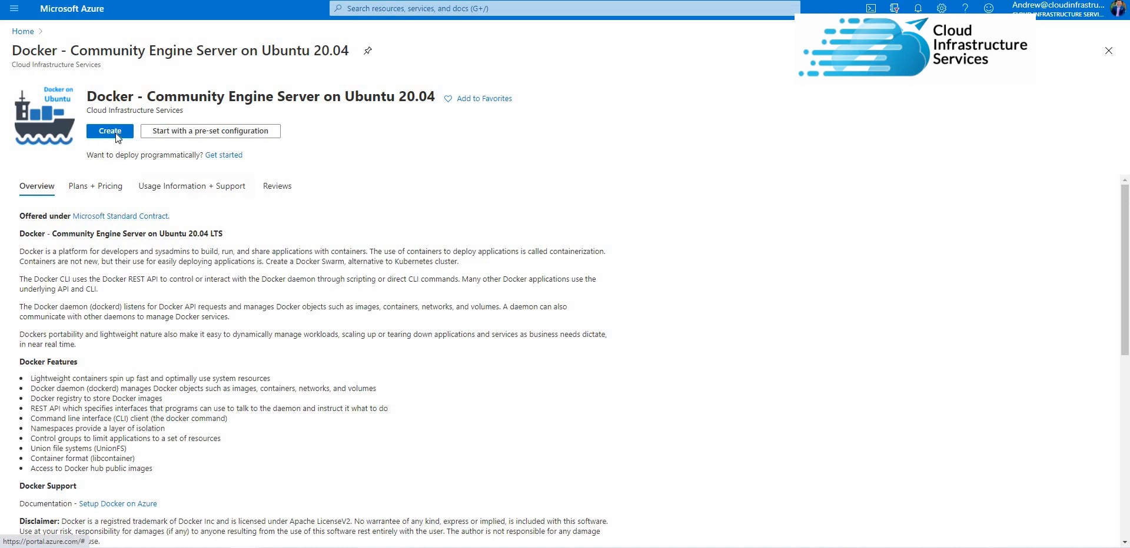
# - Start the VM creation with new resource group DockerRG and VM name dockertest
pyautogui.click(111, 130)
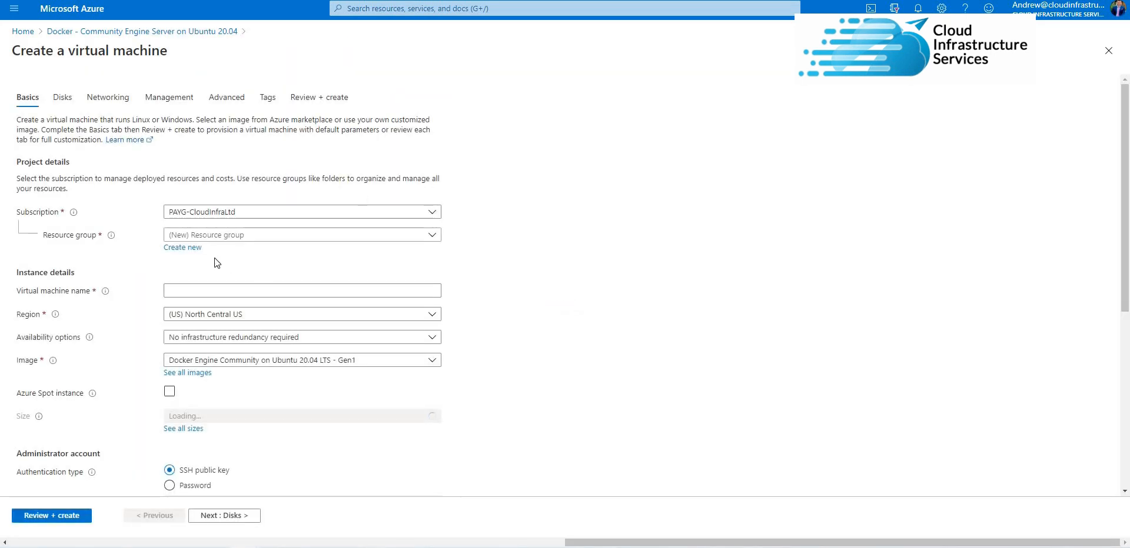
pyautogui.click(183, 247)
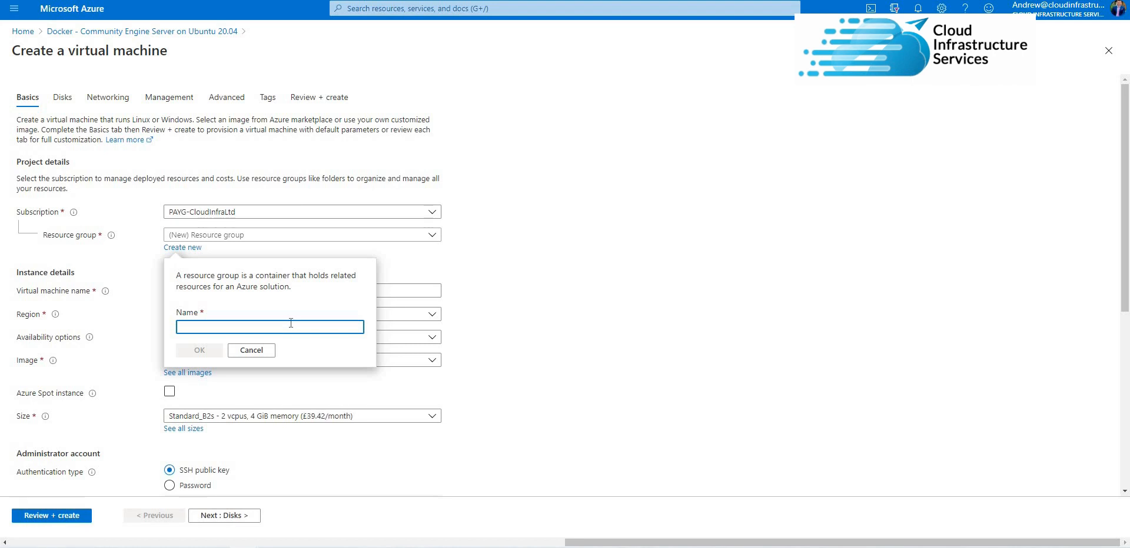
pyautogui.write('Docker')
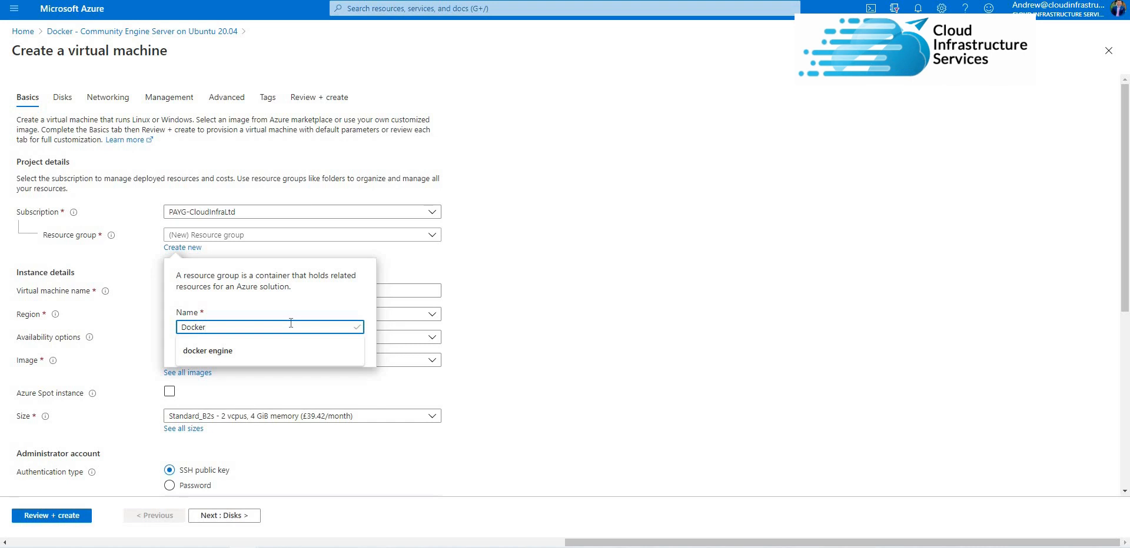
pyautogui.write('DockerRG')
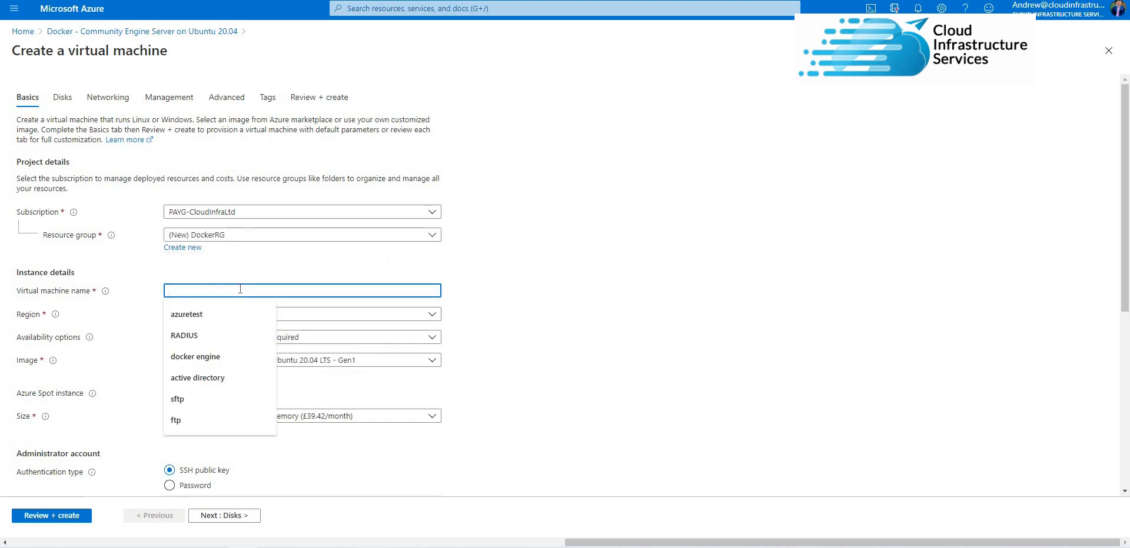
pyautogui.write('dockertest')
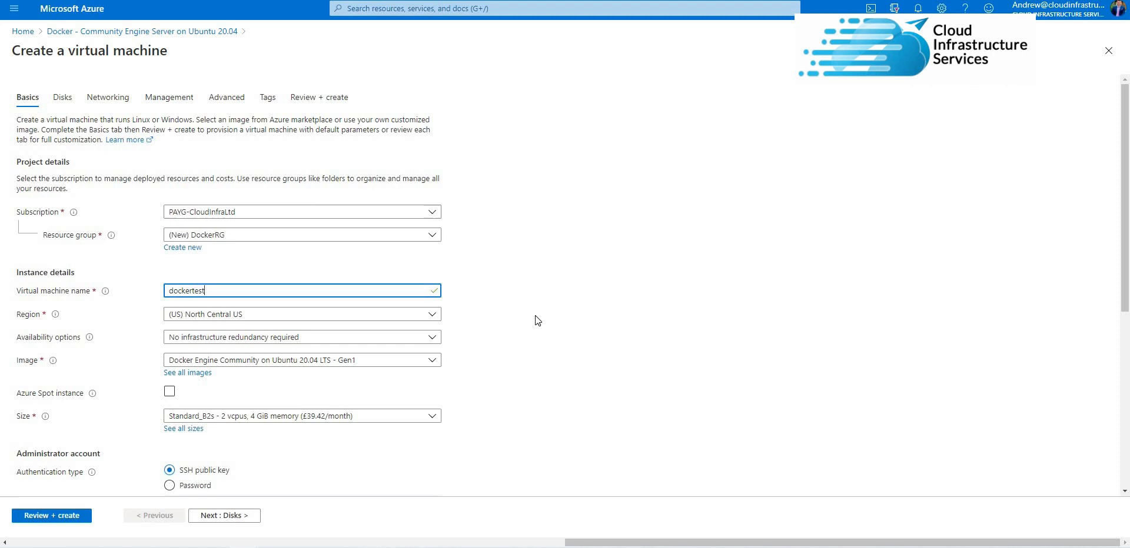
# - Use password authentication with admin username azuretest and its password
pyautogui.scroll(-3)
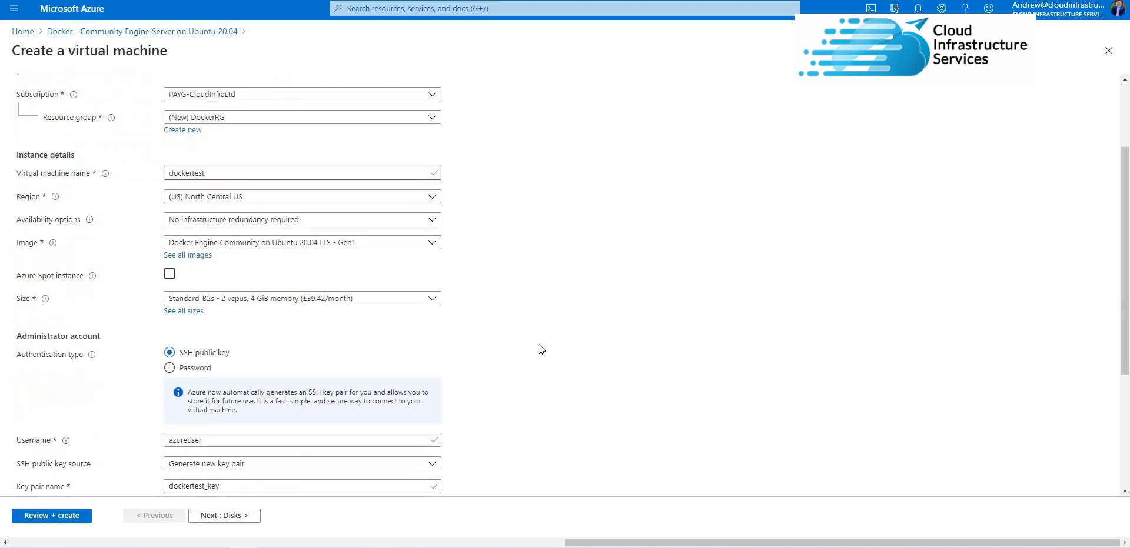
pyautogui.scroll(-3)
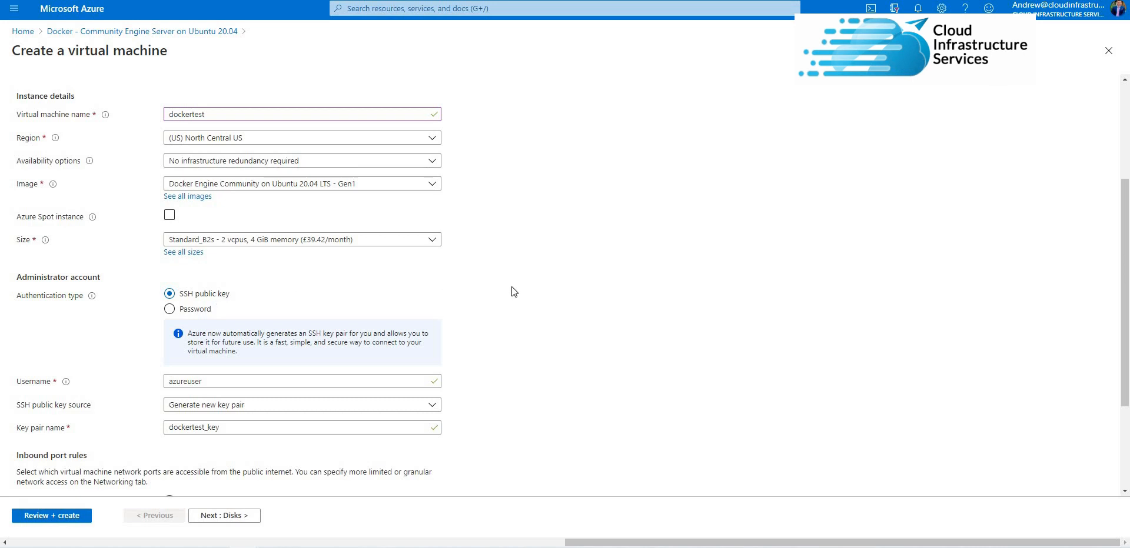
pyautogui.click(169, 309)
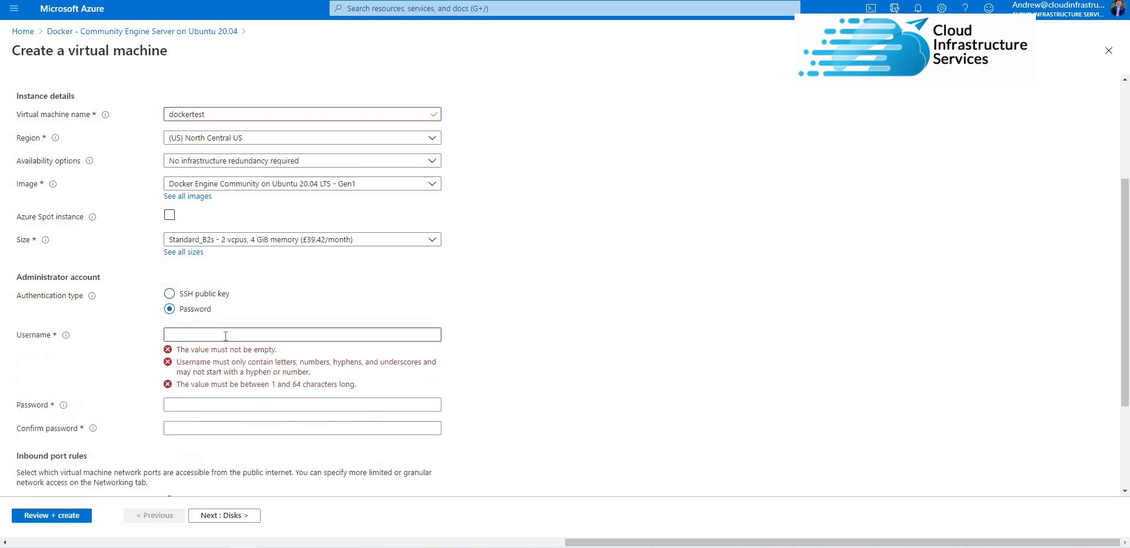
pyautogui.write('azuretest')
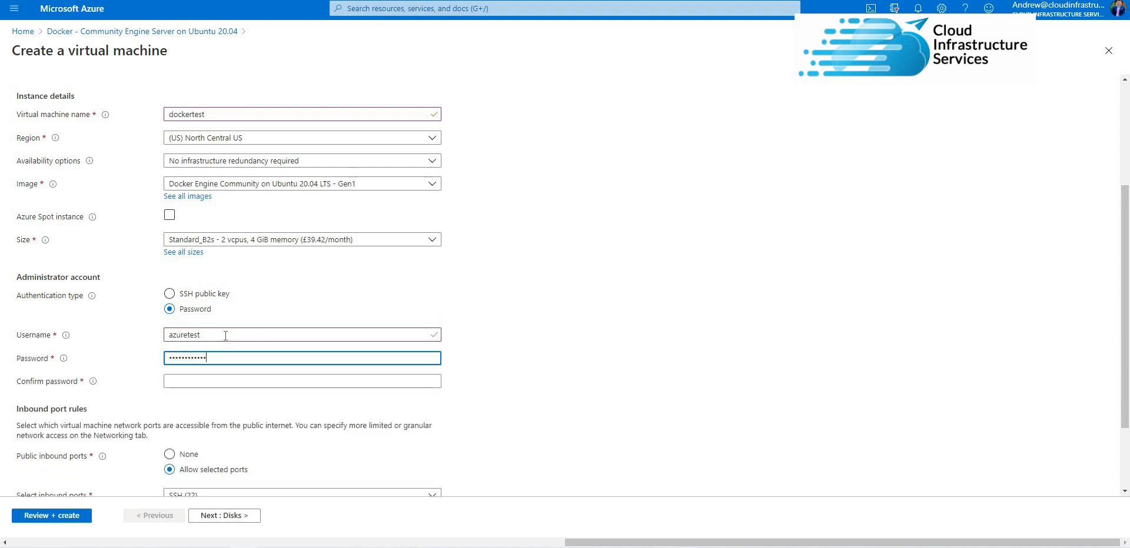
pyautogui.write('•••••')
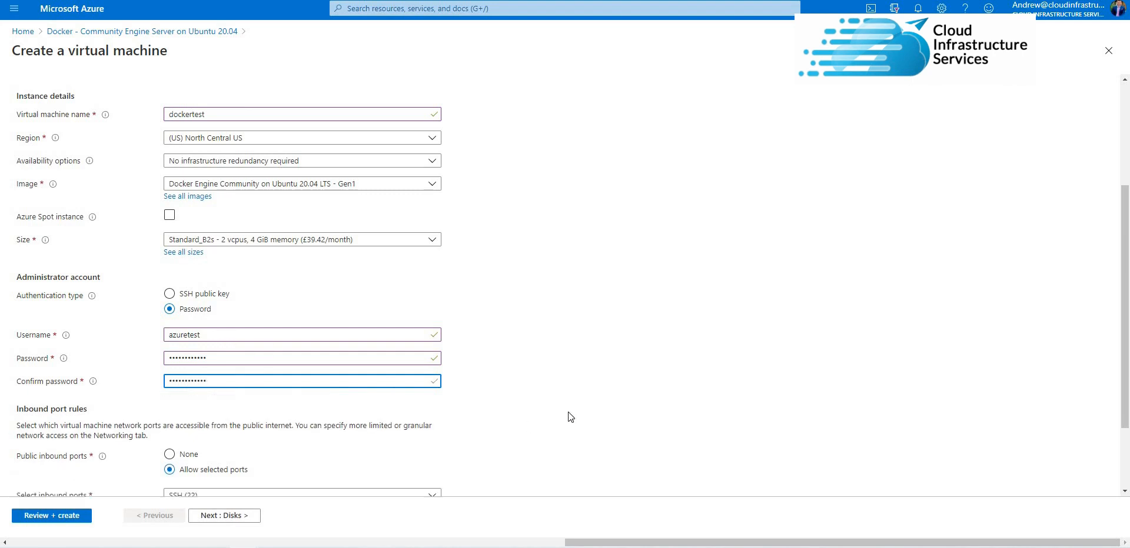
pyautogui.scroll(-3)
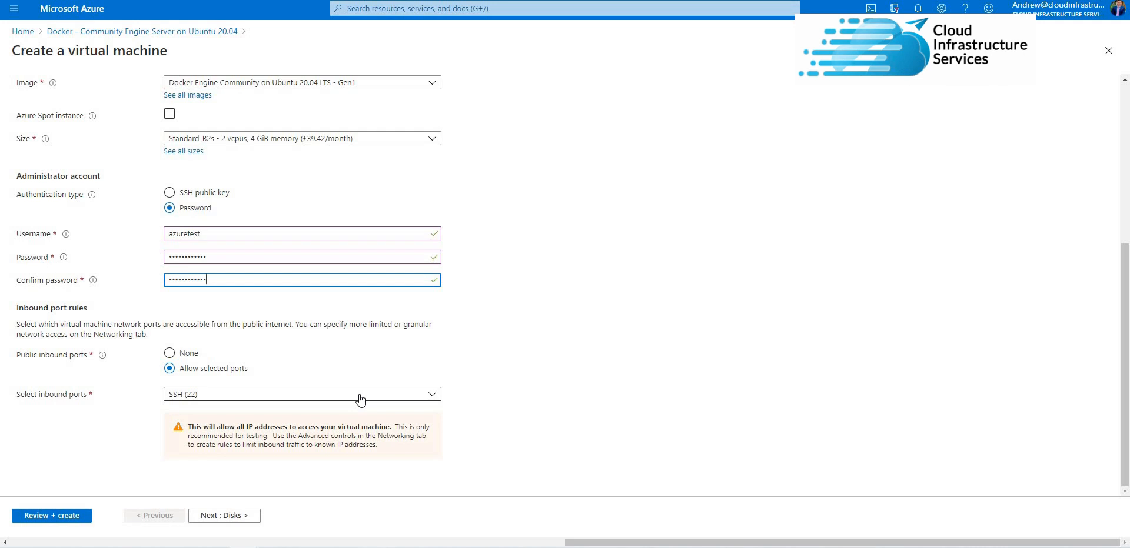
pyautogui.moveTo(250, 515)
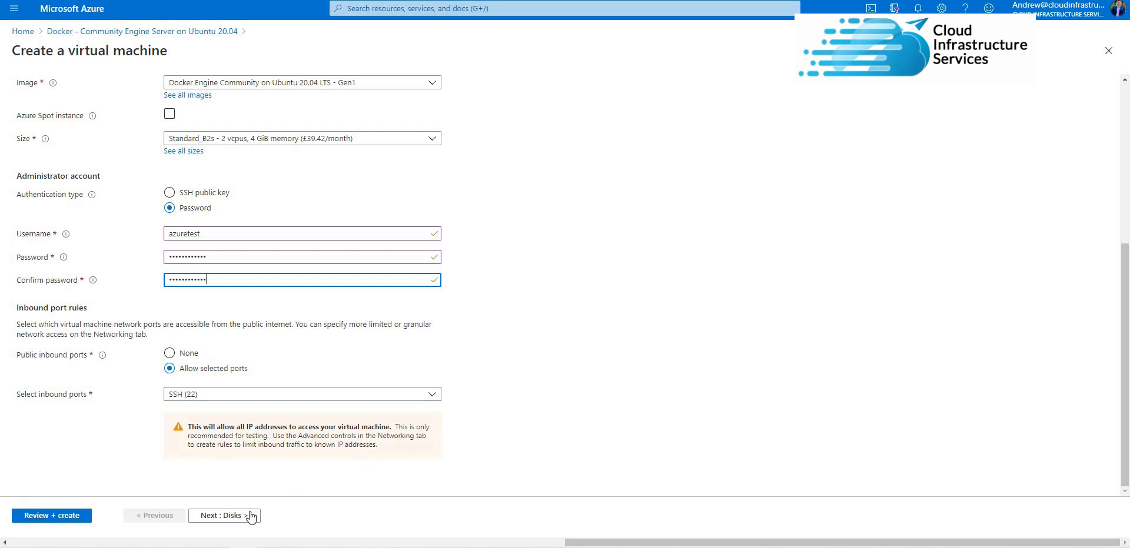
# - Pass through Disks, Networking and Management defaults to reach the validated Review + create summary
pyautogui.click(224, 515)
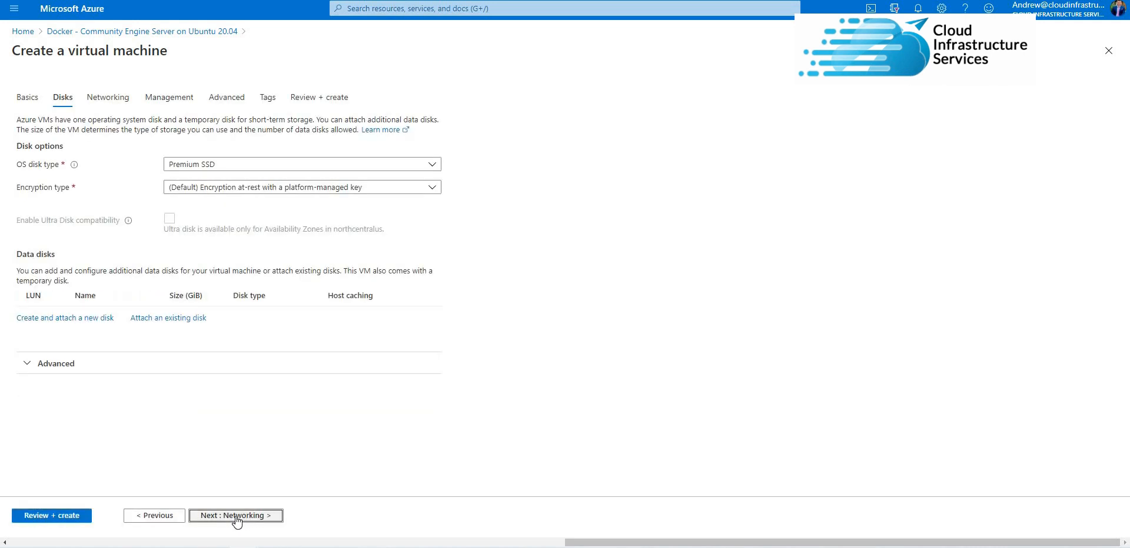
pyautogui.click(236, 516)
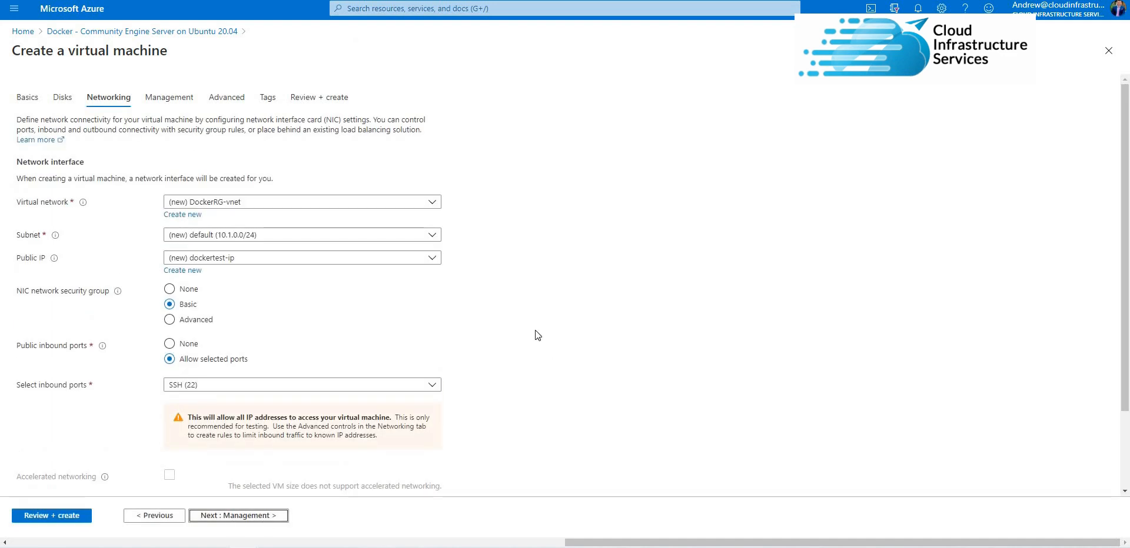
pyautogui.scroll(-3)
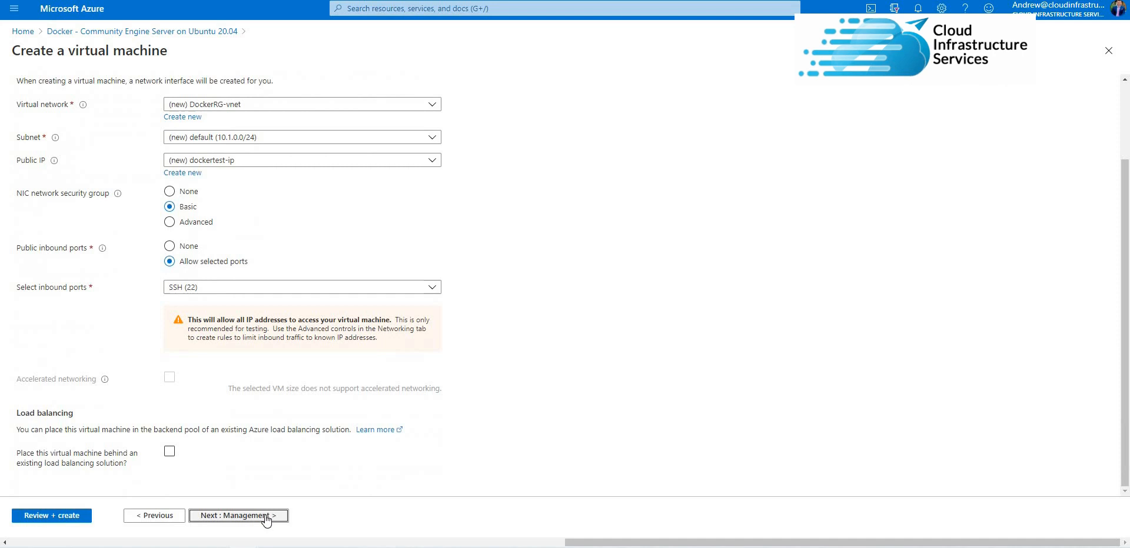
pyautogui.click(238, 516)
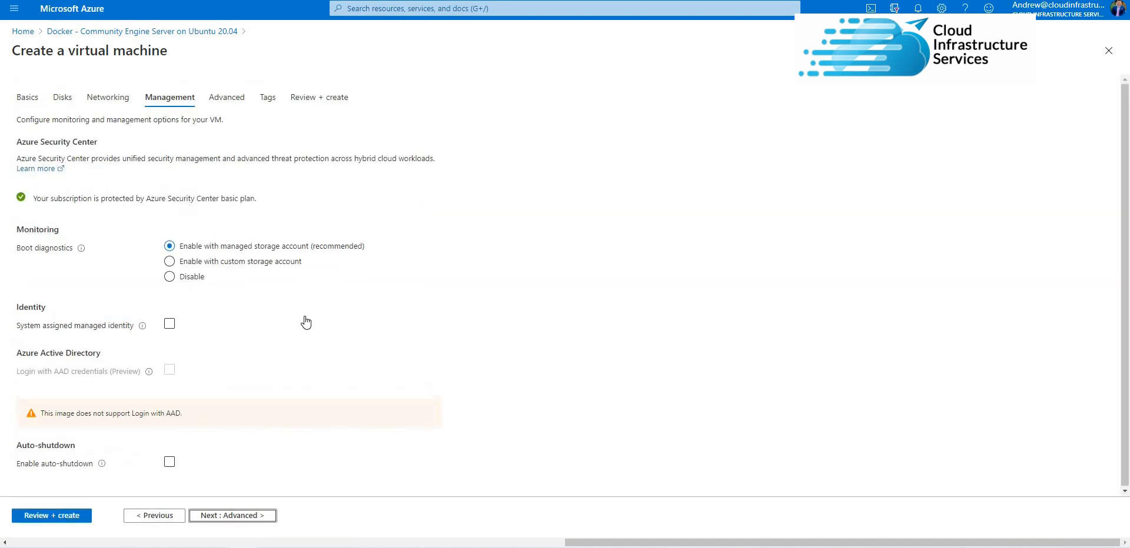
pyautogui.click(169, 277)
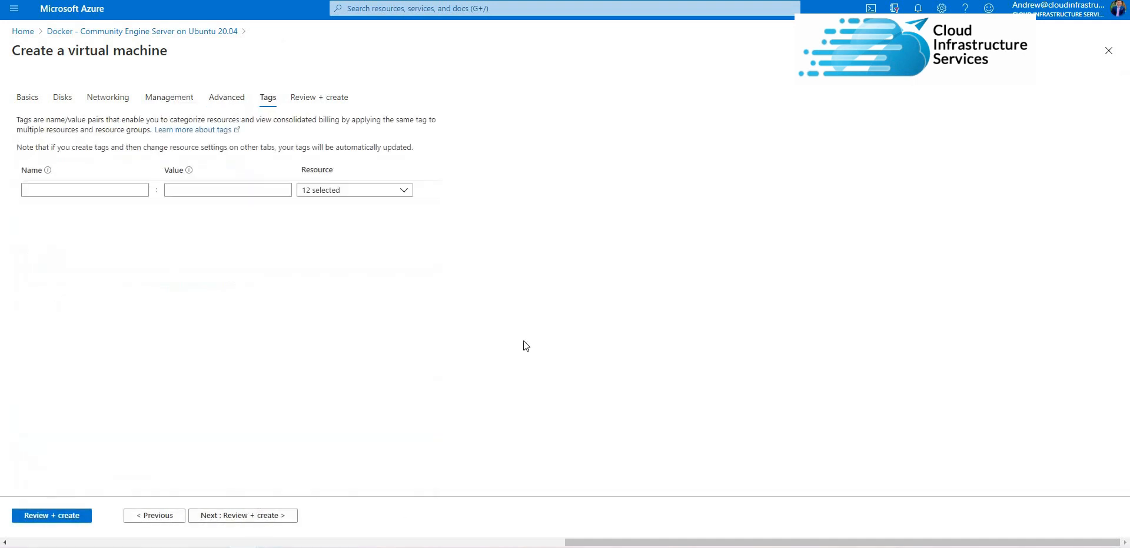
pyautogui.moveTo(87, 518)
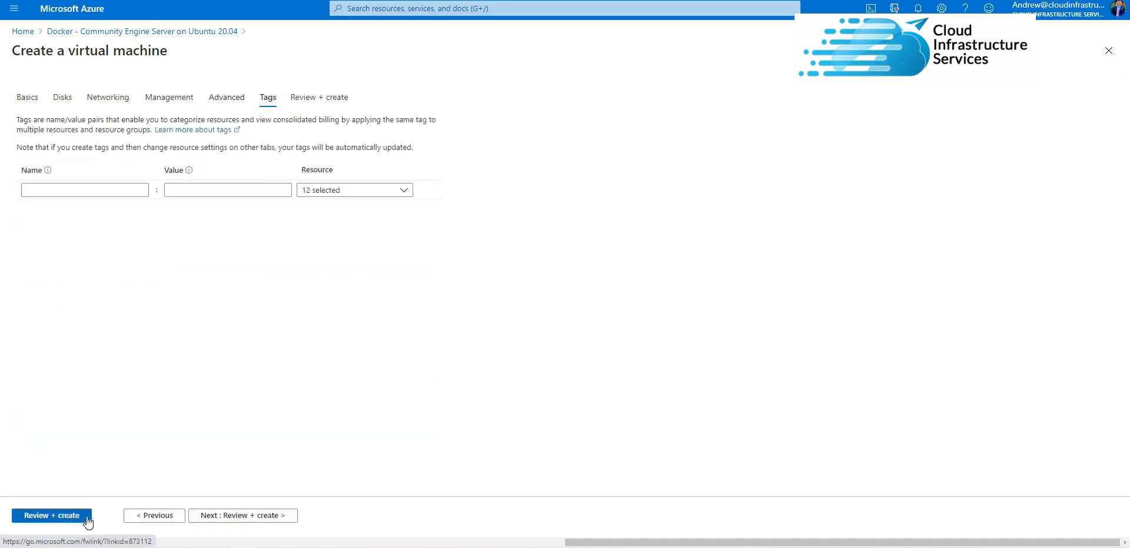
pyautogui.click(50, 516)
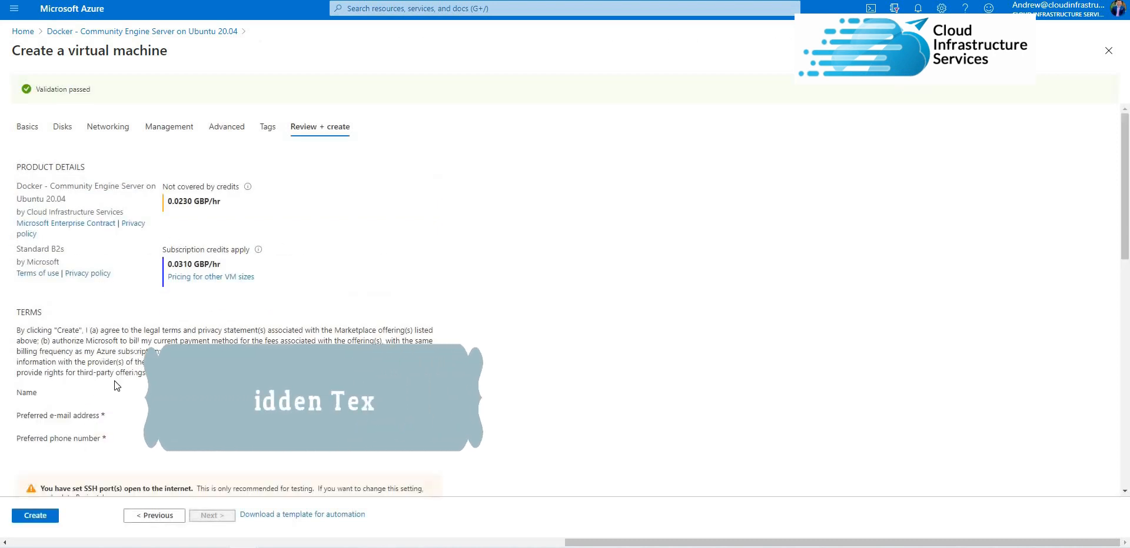
# - Submit the VM for deployment and wait until it reports complete
pyautogui.click(35, 516)
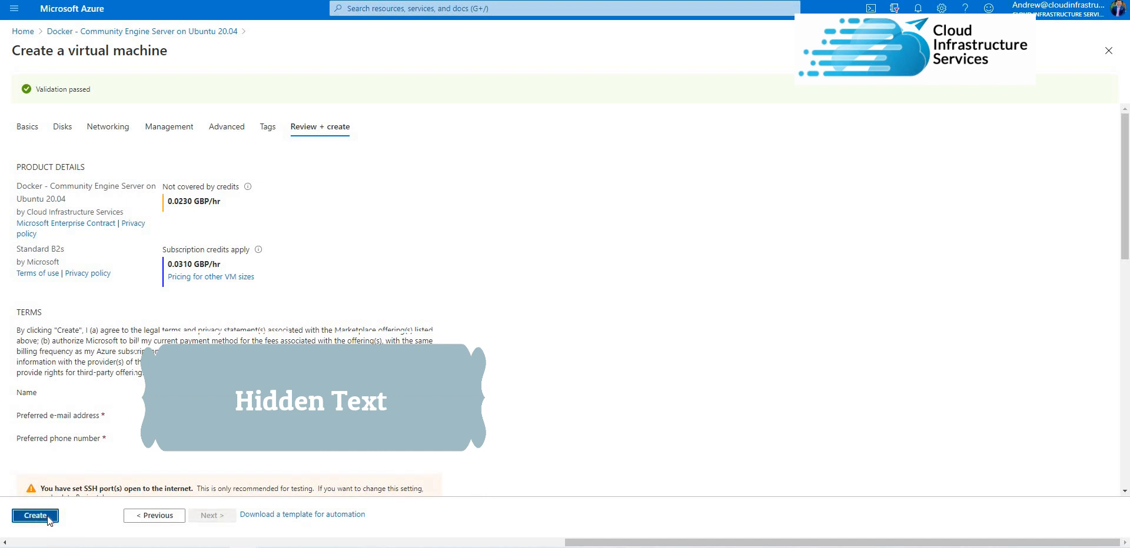
pyautogui.click(33, 517)
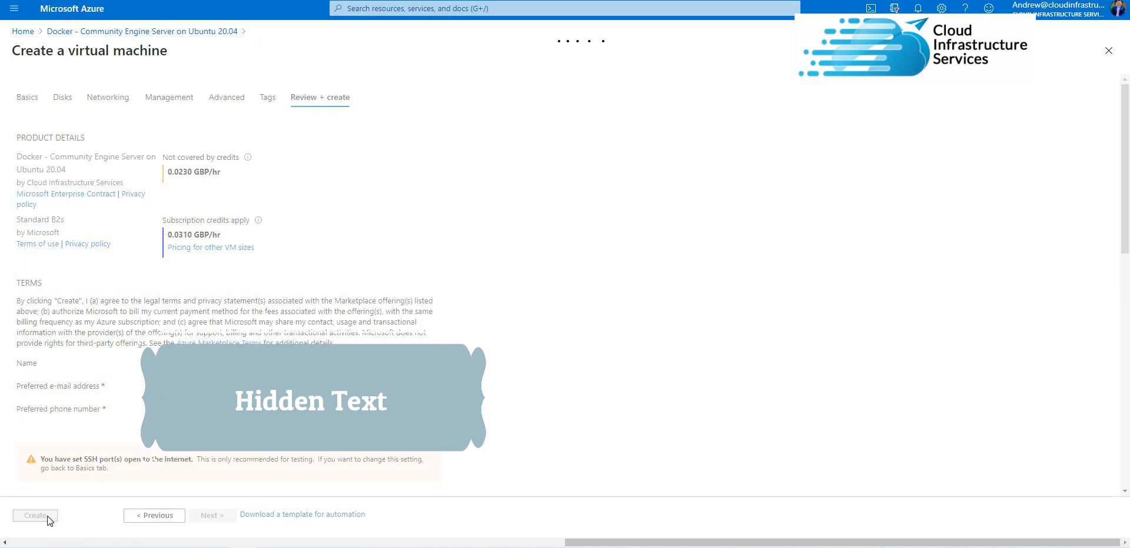
pyautogui.click(36, 515)
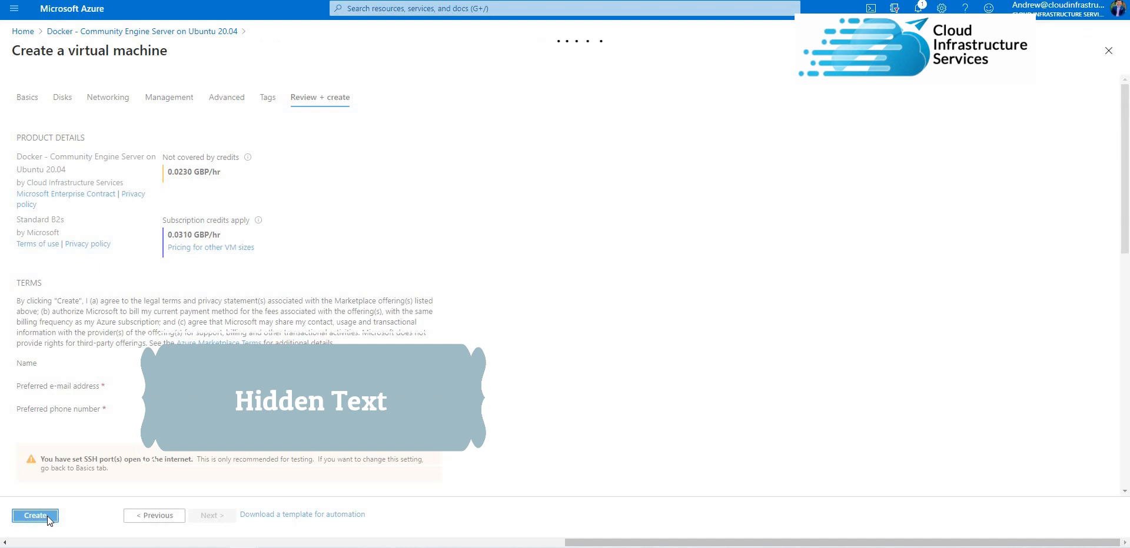
pyautogui.click(29, 516)
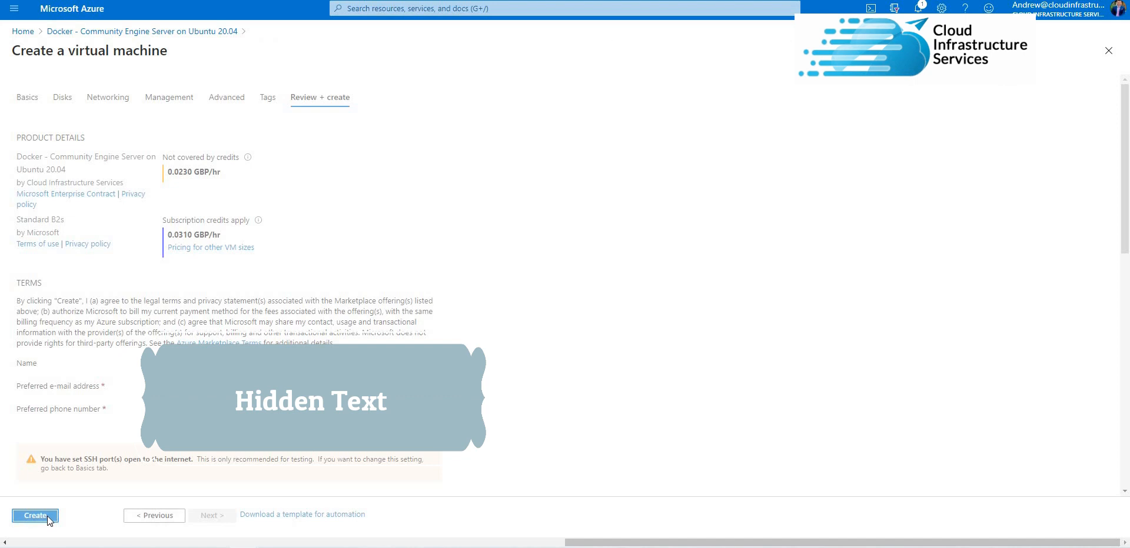
pyautogui.click(30, 516)
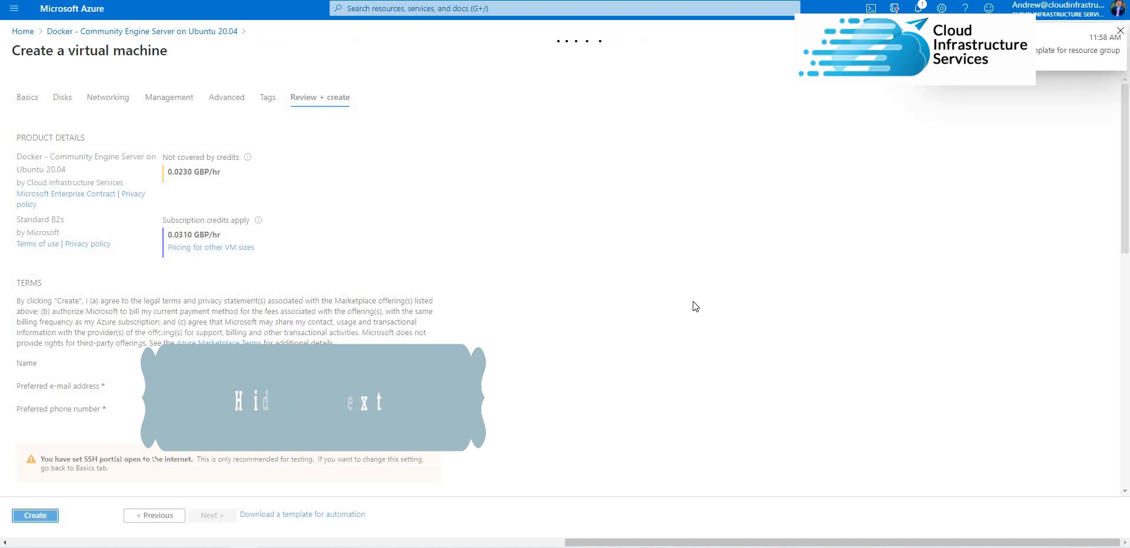
pyautogui.click(35, 515)
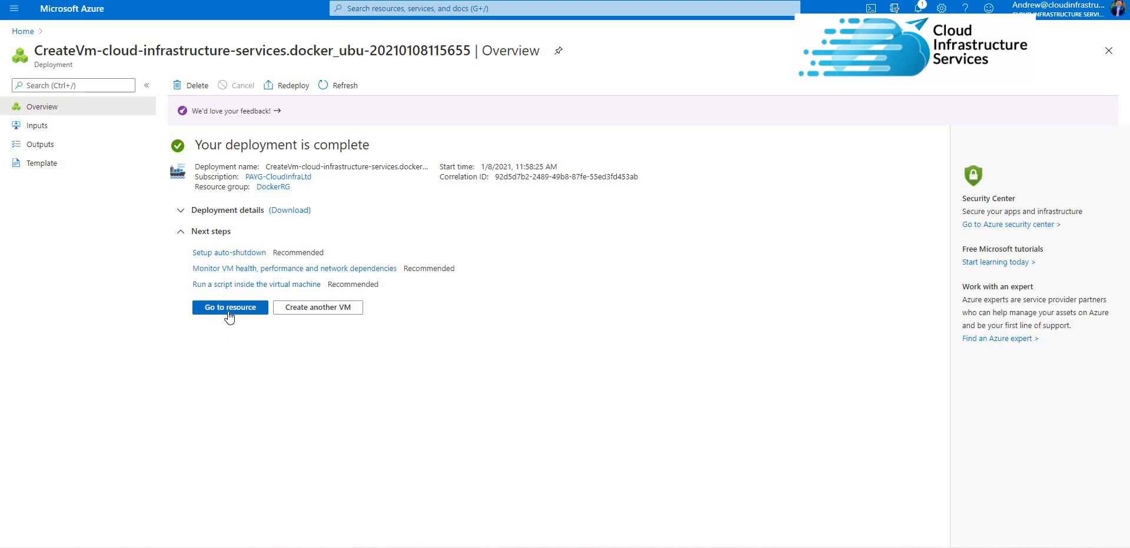
# - Go to the dockertest resource and enter its public IP 52.237.133.57 as the PuTTY SSH host
pyautogui.click(230, 307)
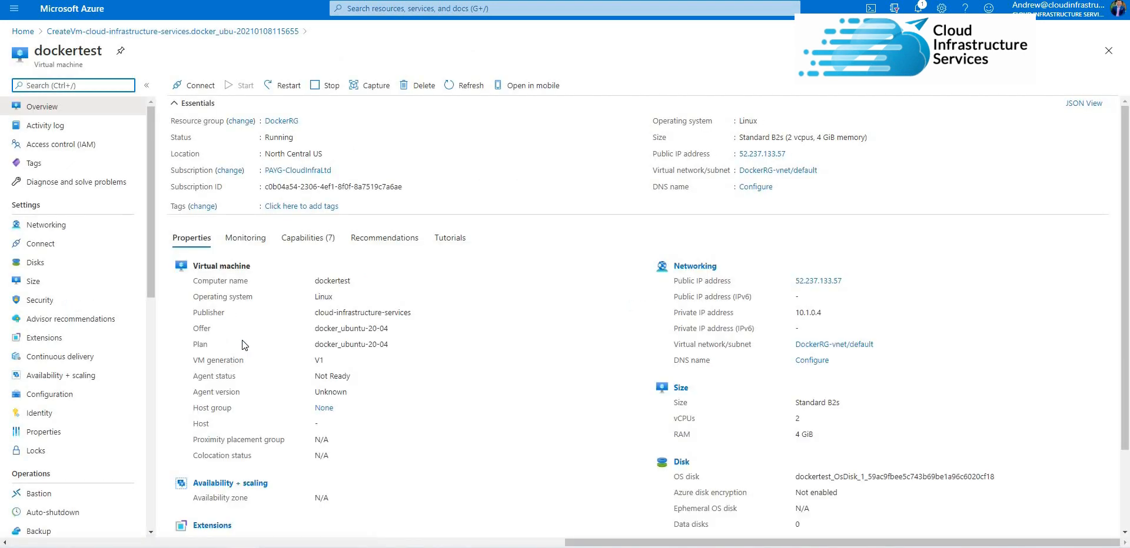
pyautogui.moveTo(737, 205)
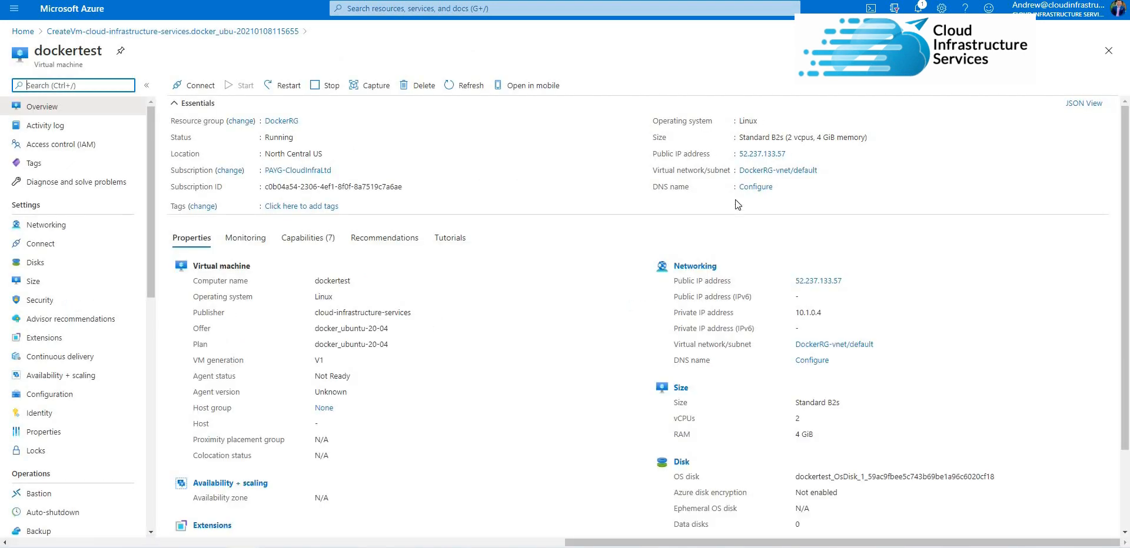
pyautogui.moveTo(793, 159)
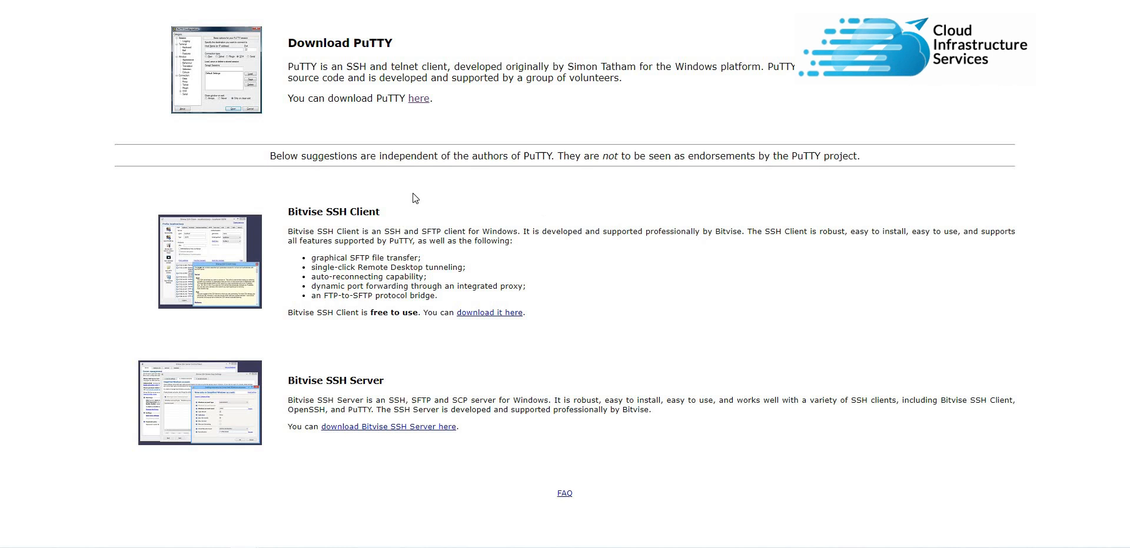
pyautogui.moveTo(661, 8)
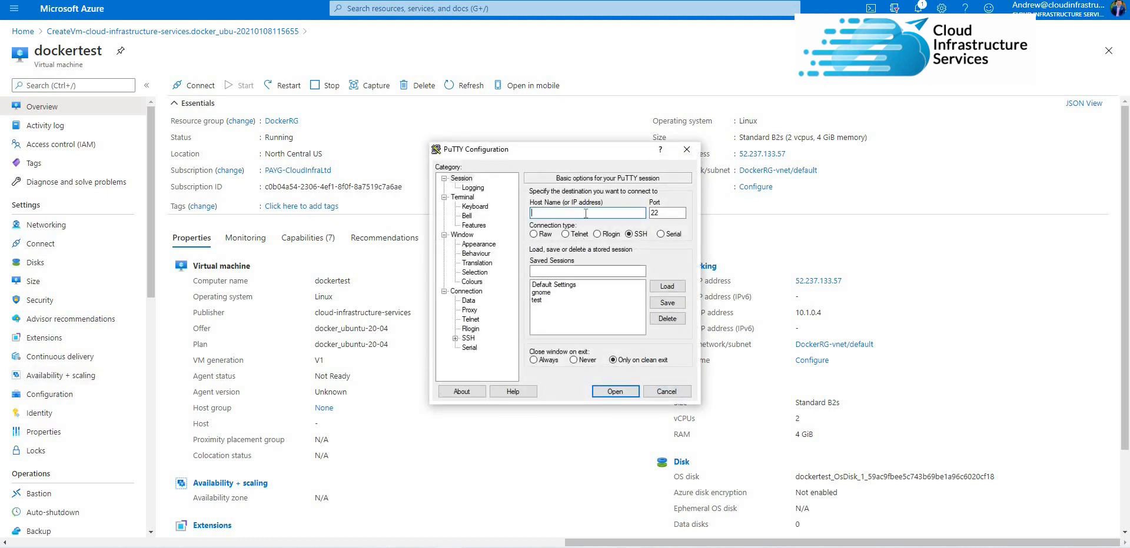
pyautogui.write('52.237.133.57')
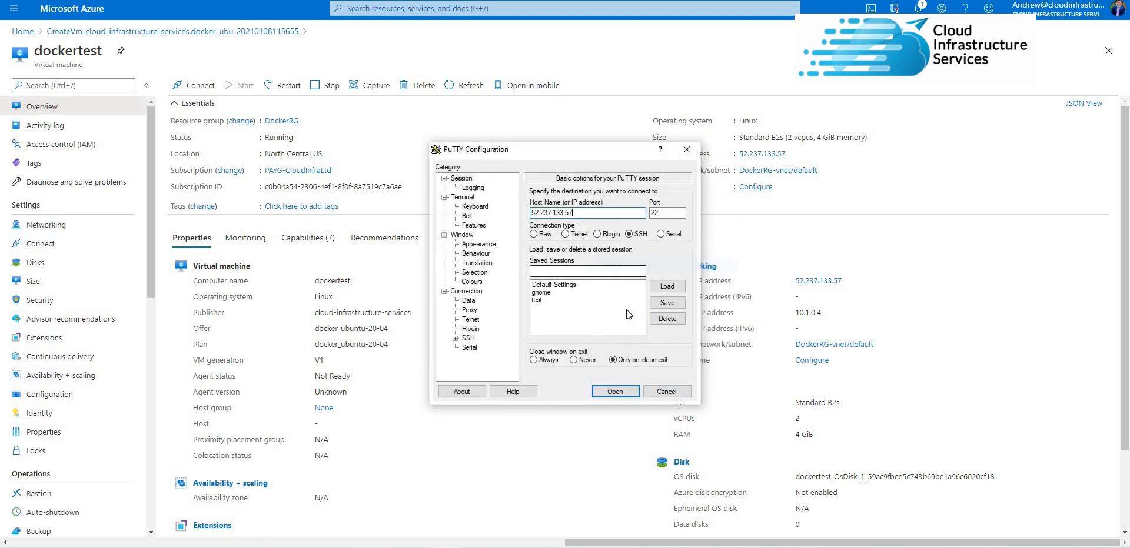
# - Connect over SSH, log in as azuretest and enter sudo docker run hello-world
pyautogui.click(614, 392)
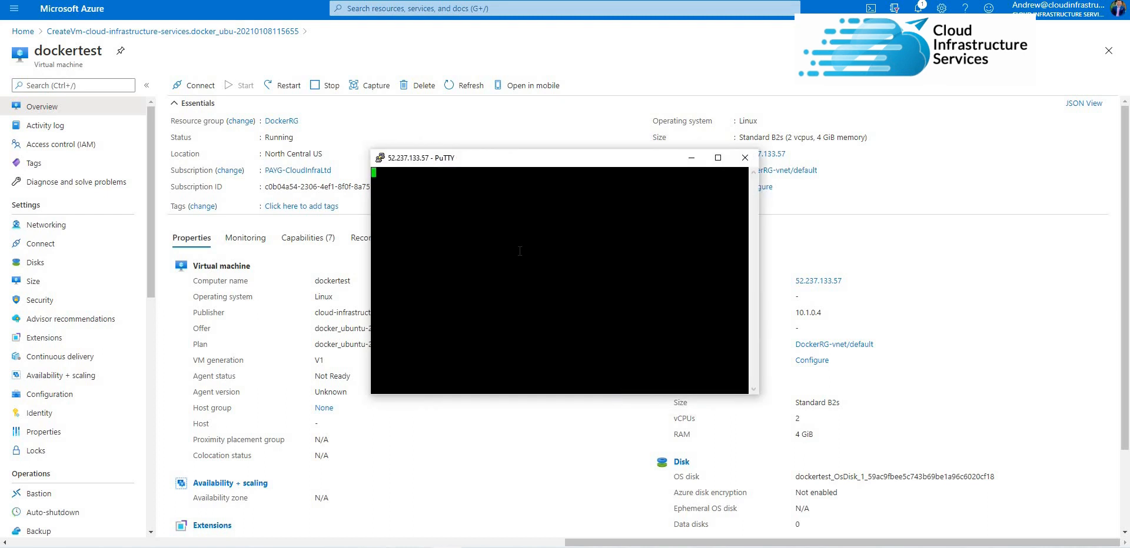
pyautogui.moveTo(518, 249)
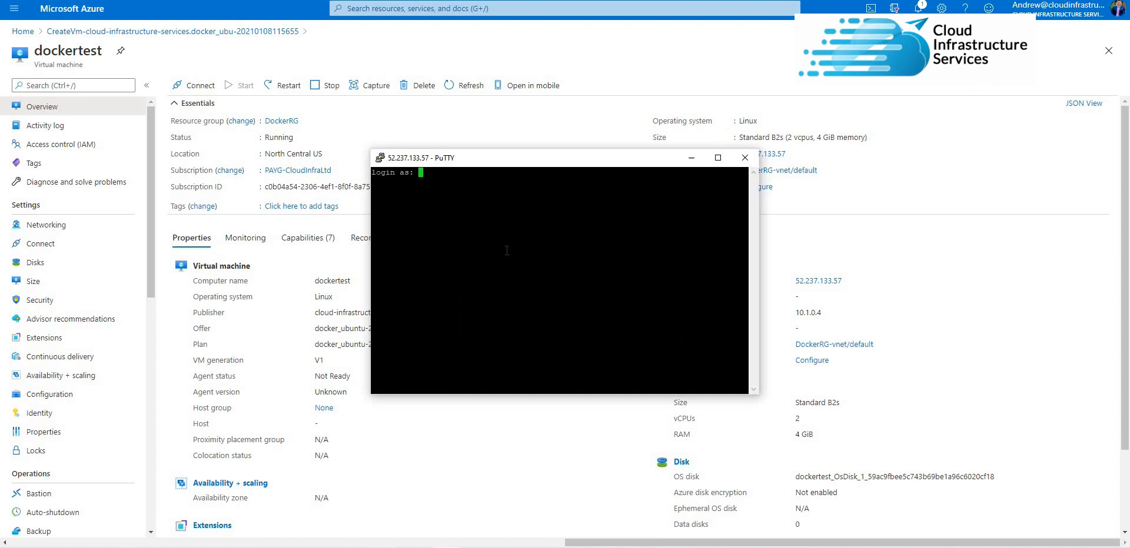
pyautogui.write('a')
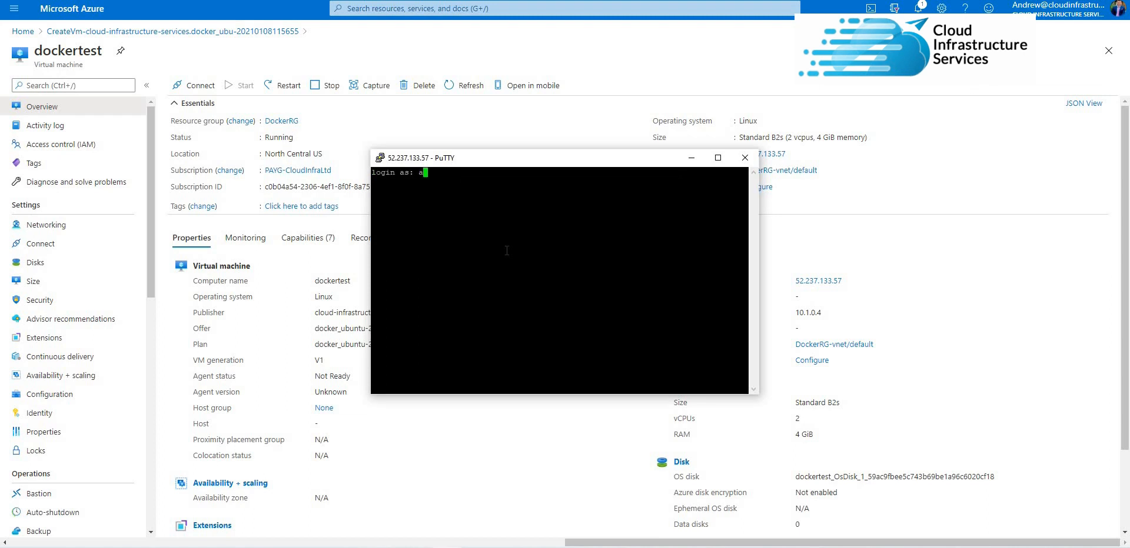
pyautogui.write('zuretest')
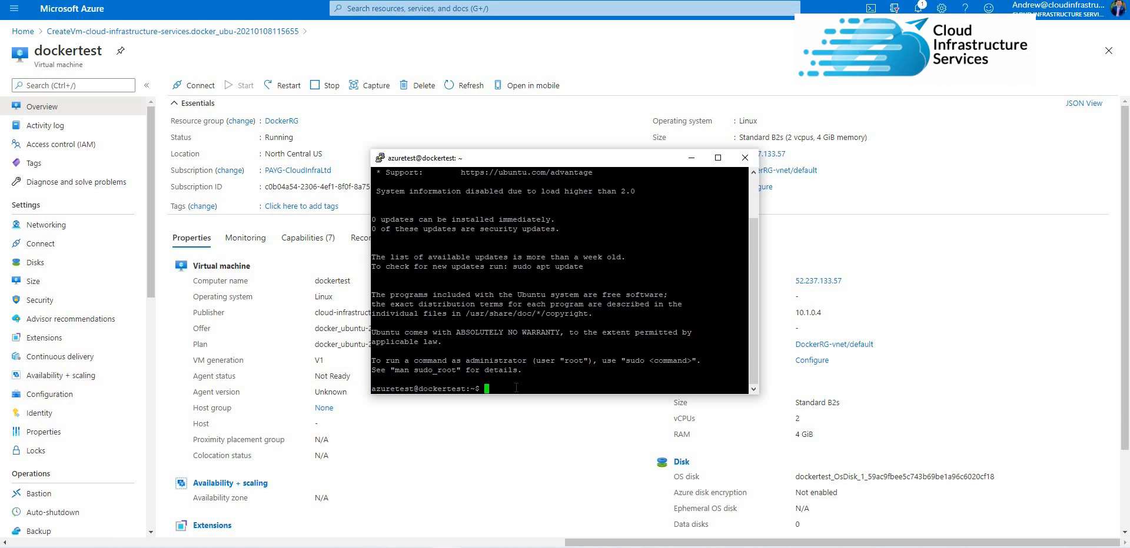
pyautogui.write('sudo docker run hello-world')
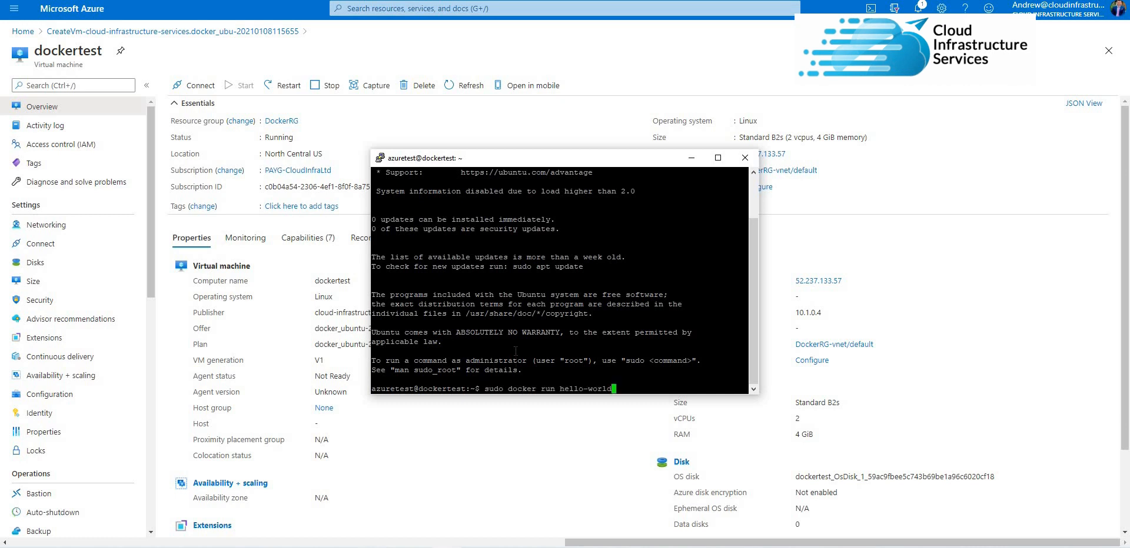